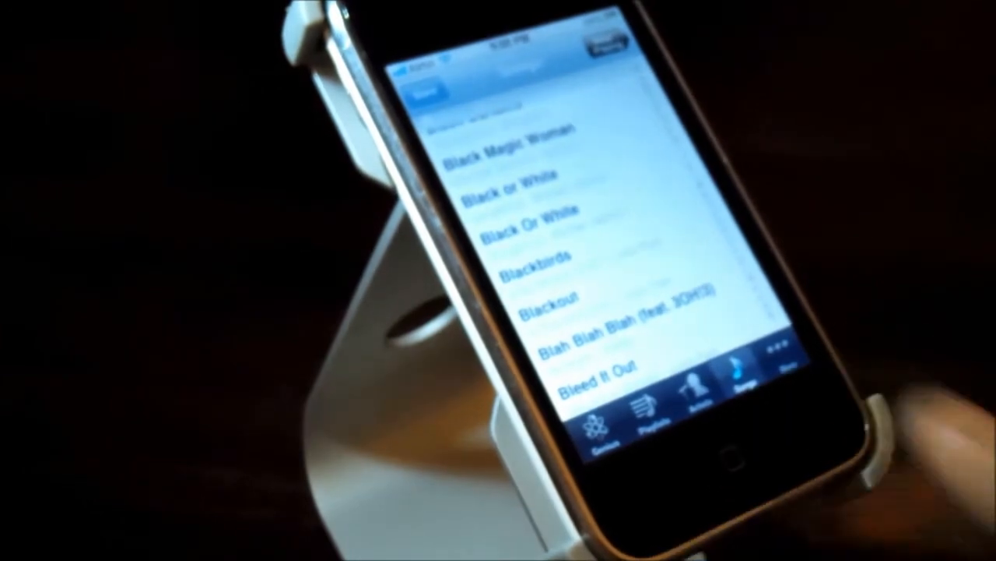
pyautogui.click(710, 458)
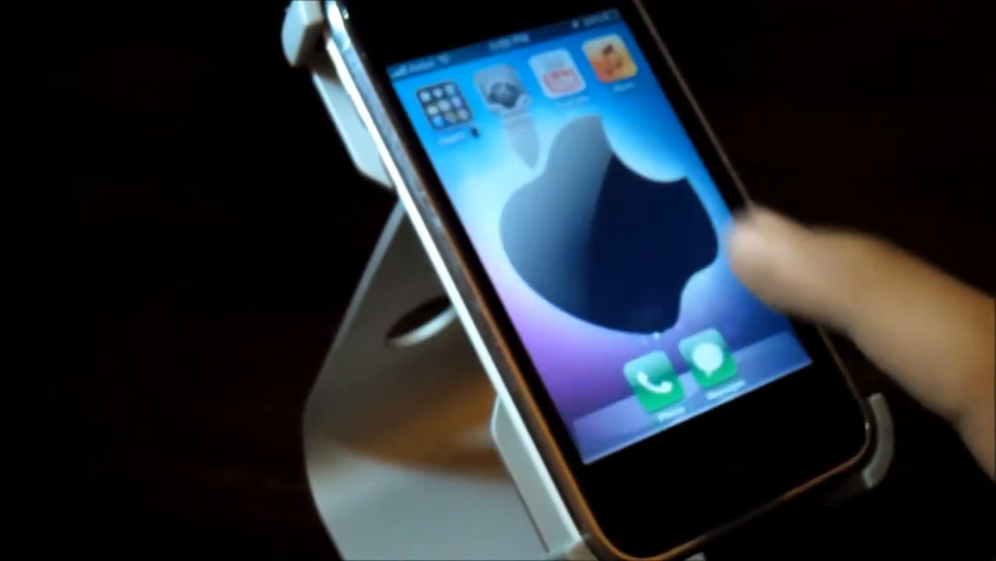